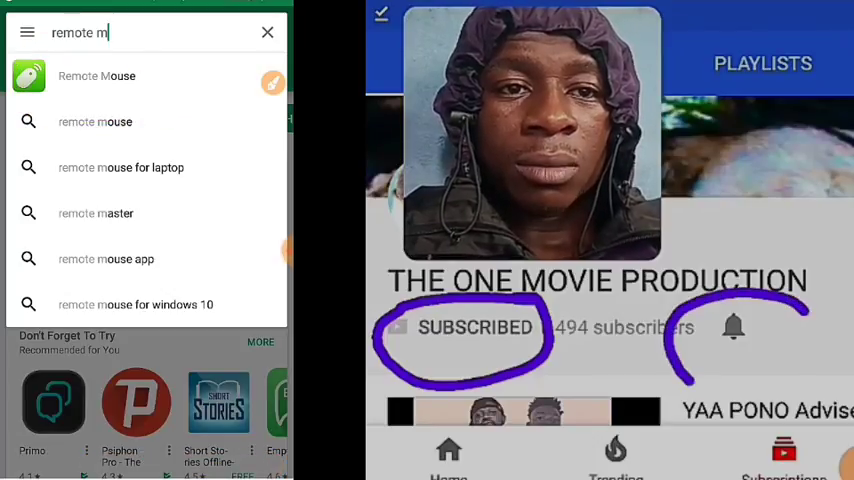
Install the Remote Mouse app from its Play Store listing, accepting permissions, and launch it
left_click(96, 76)
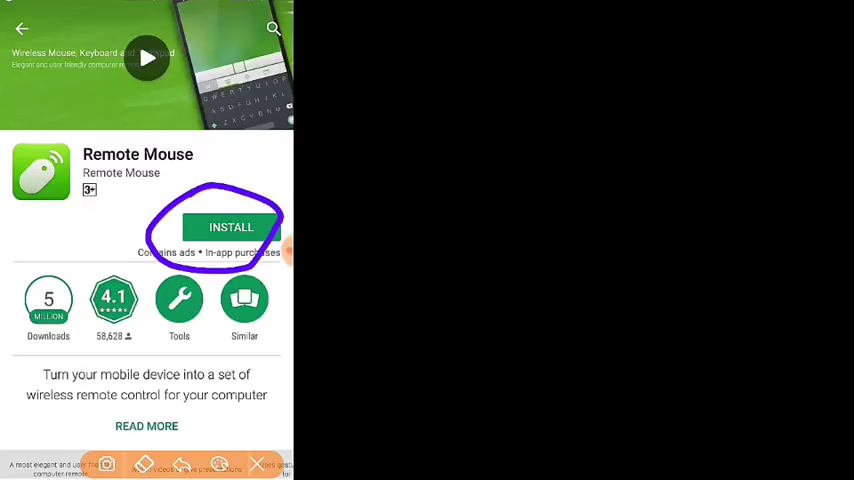
left_click(232, 226)
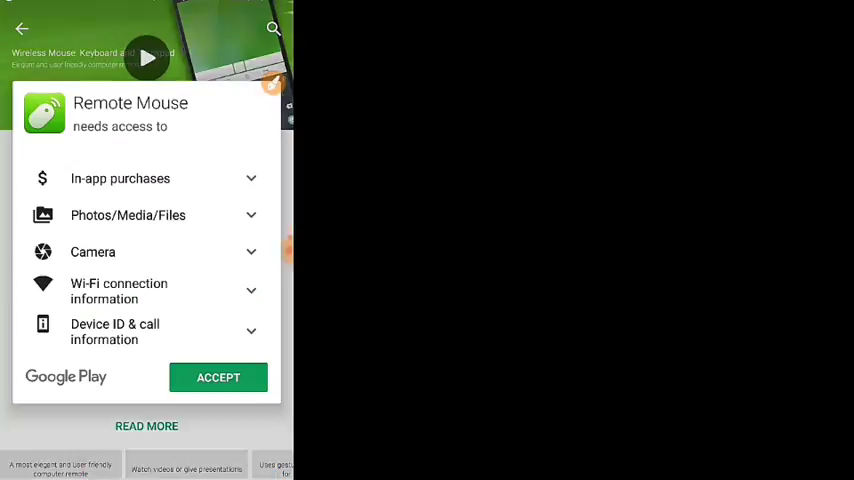
left_click(218, 376)
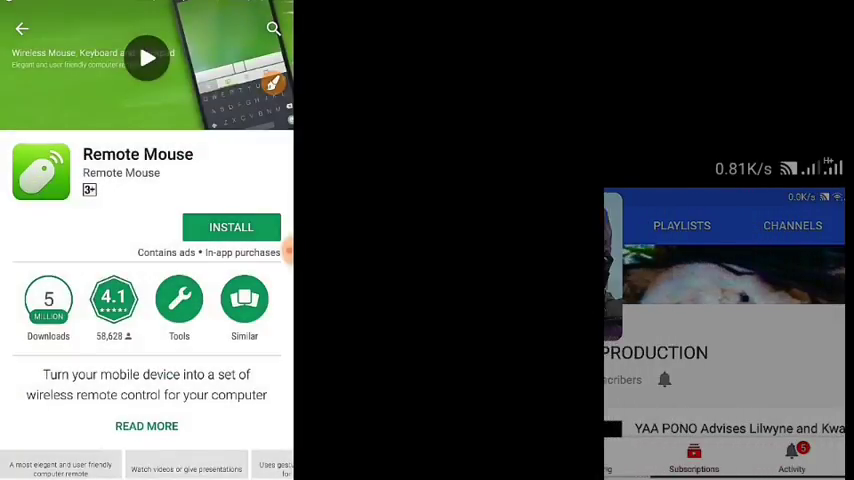
left_click(232, 228)
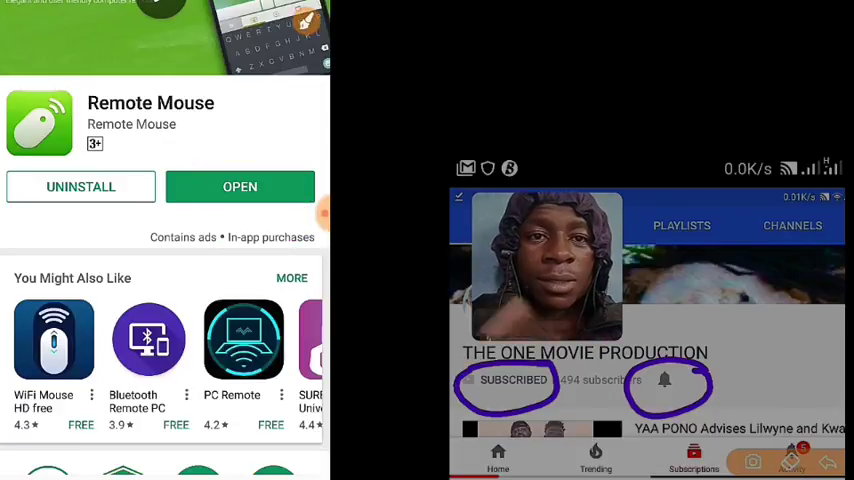
left_click(240, 186)
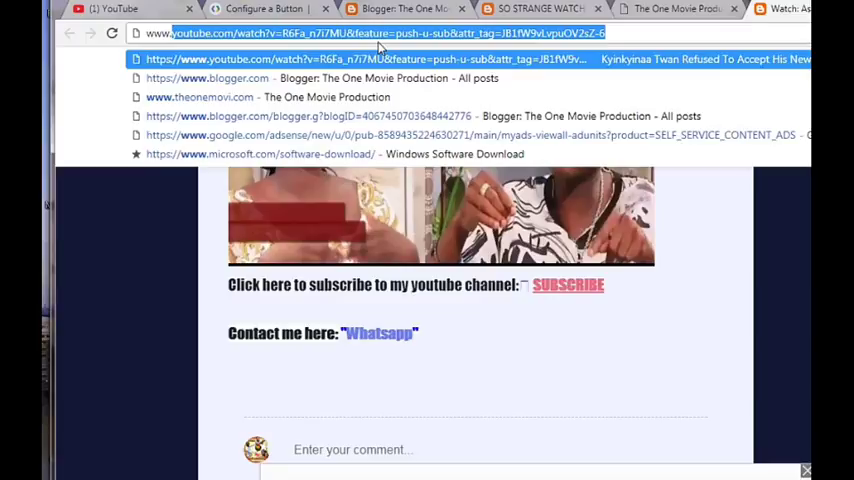
type("www.remotemouse.net")
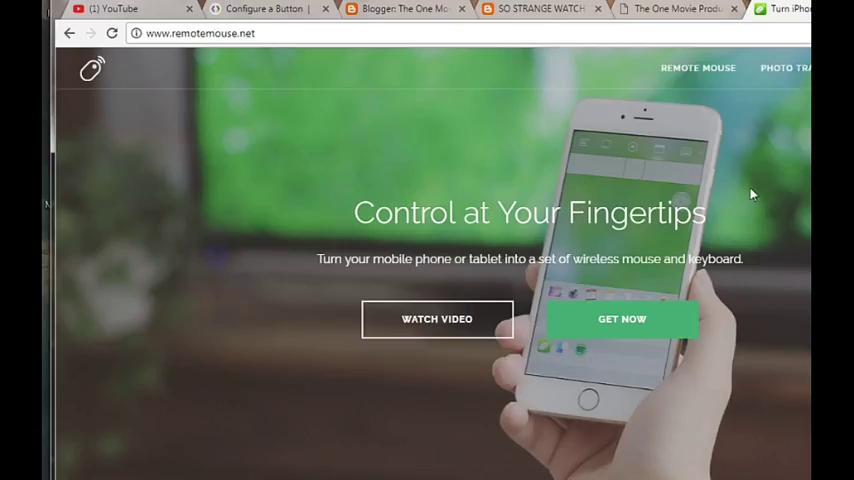
mouse_move(622, 320)
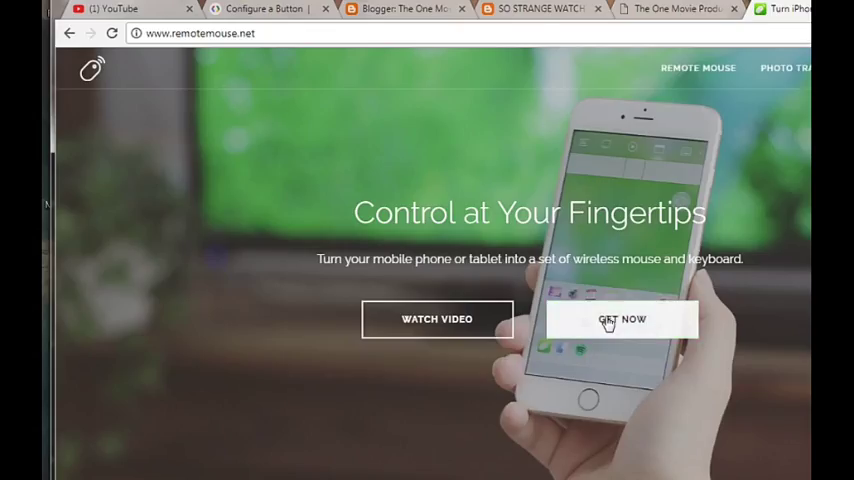
left_click(620, 318)
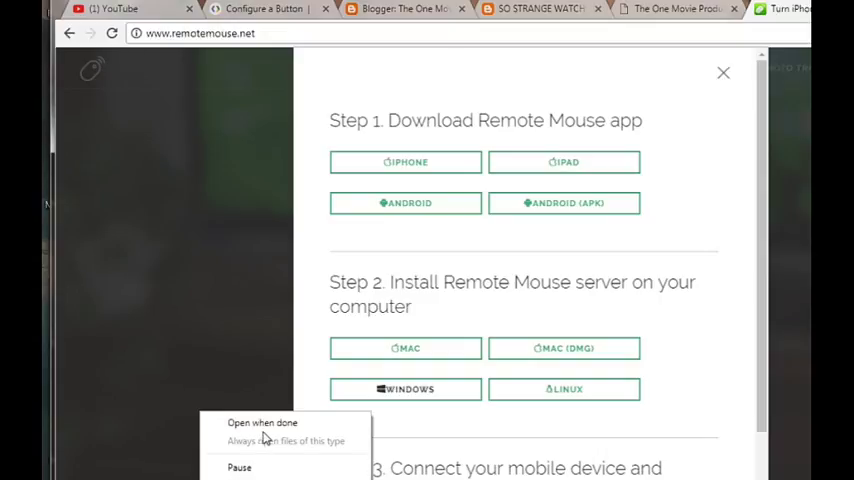
mouse_move(170, 444)
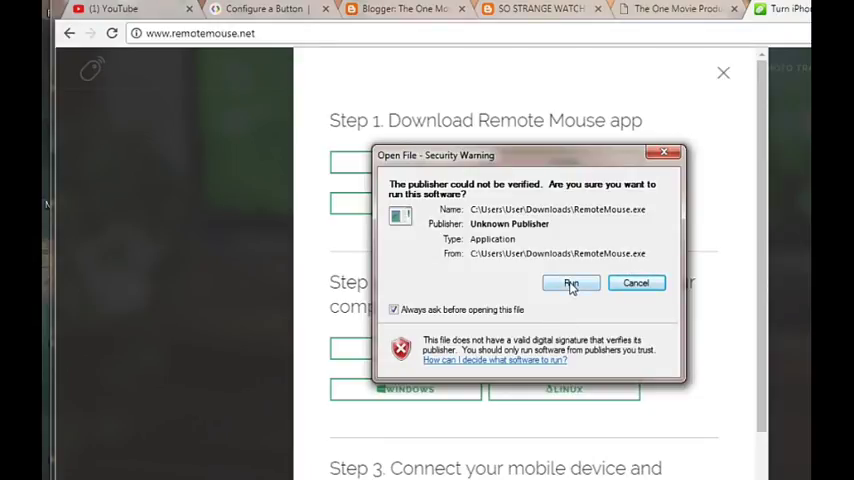
Run the Remote Mouse installer in English, keeping the desktop shortcut, and finish the wizard
left_click(570, 284)
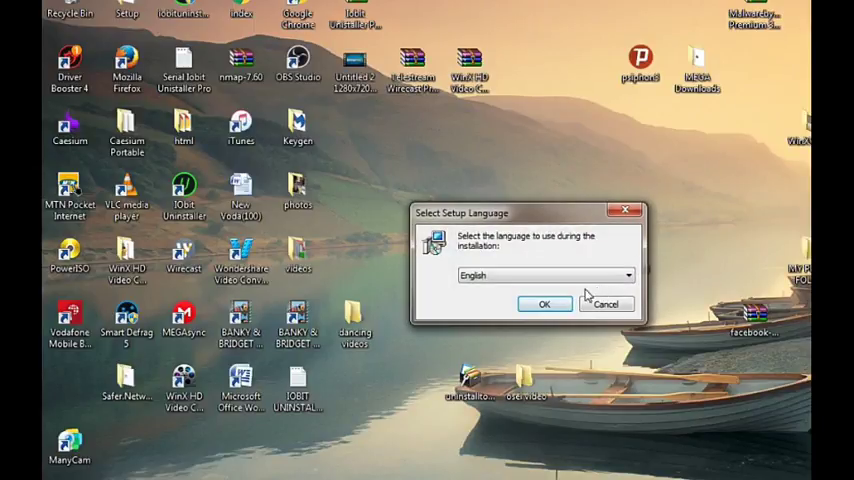
left_click(606, 304)
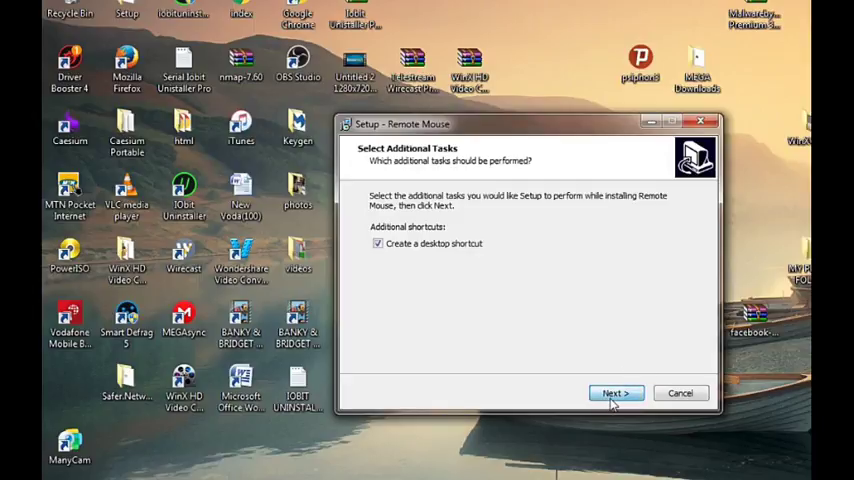
left_click(616, 392)
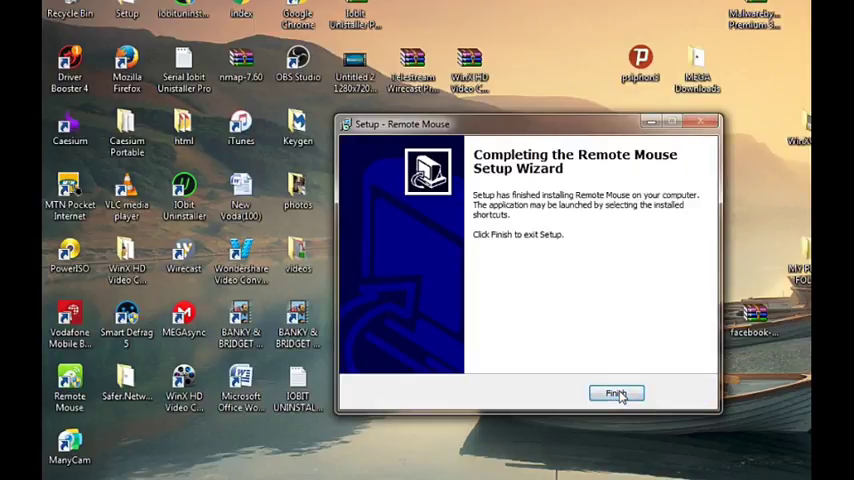
left_click(616, 392)
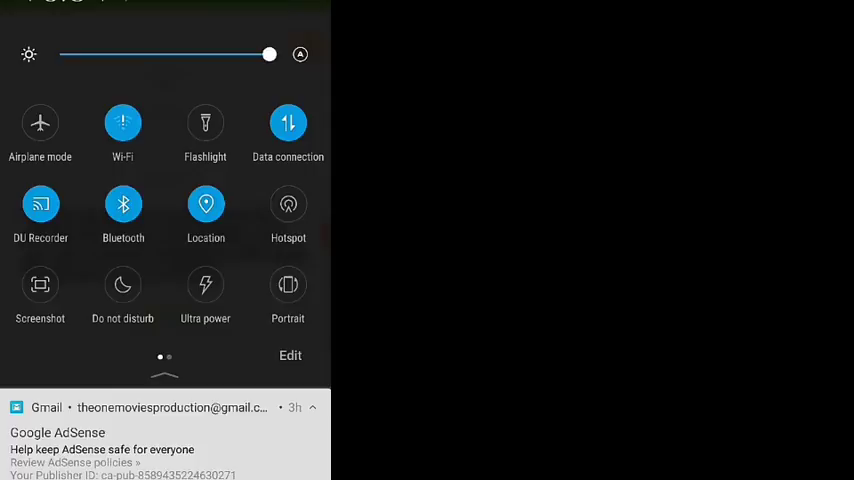
Join the phone's Wi-Fi to the HUAWEI P8 network shared with the PC
left_click(122, 122)
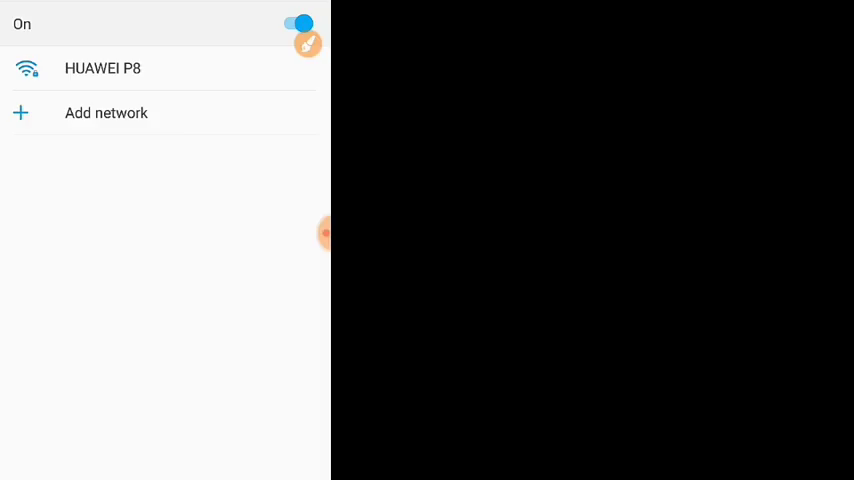
left_click(102, 68)
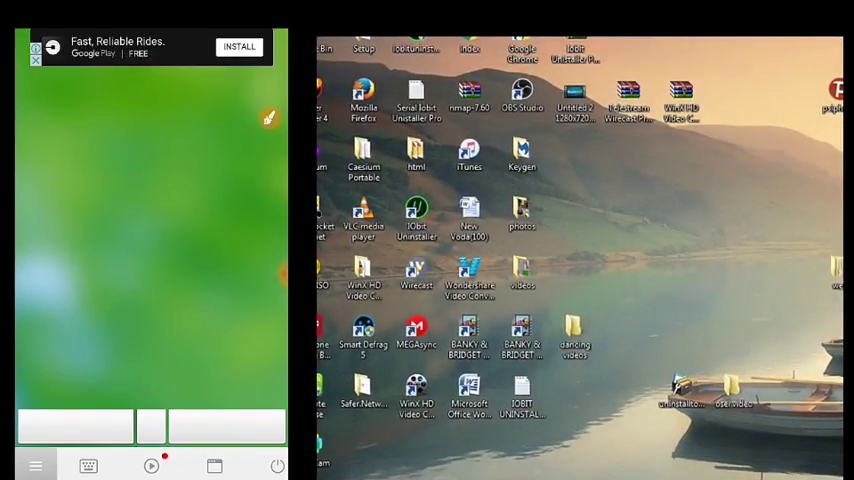
mouse_move(416, 270)
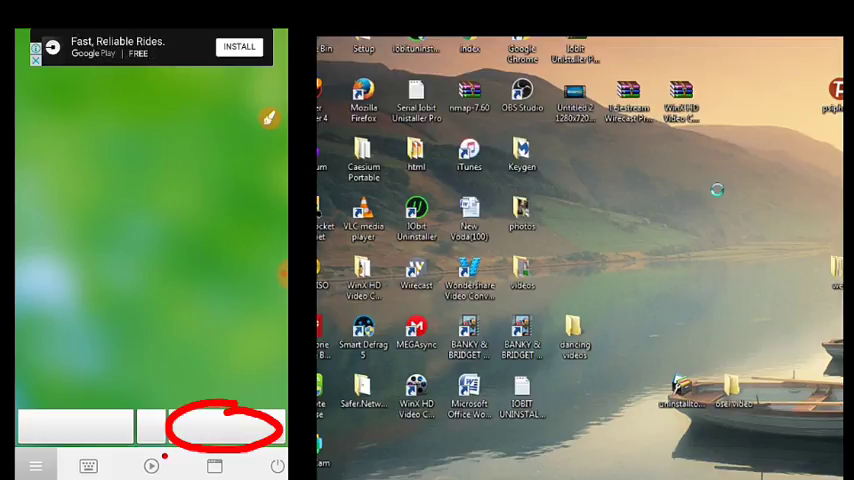
Refresh the Windows desktop via its context menu using the phone's touchpad
right_click(718, 190)
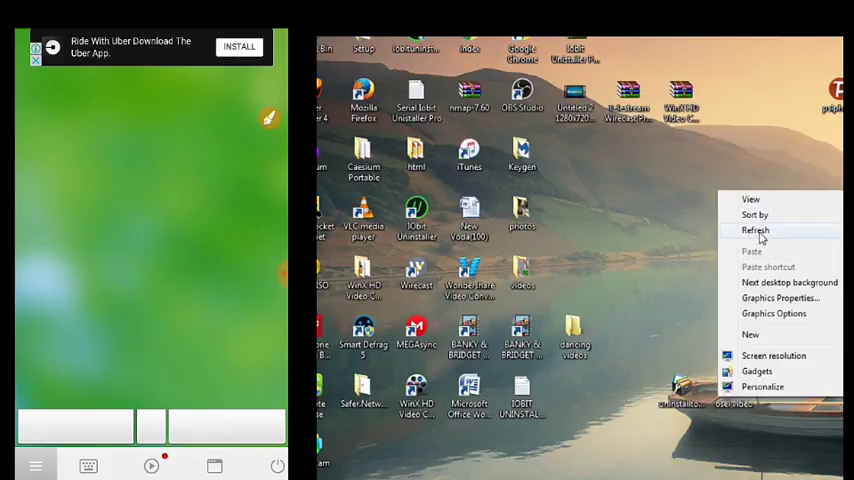
left_click(756, 230)
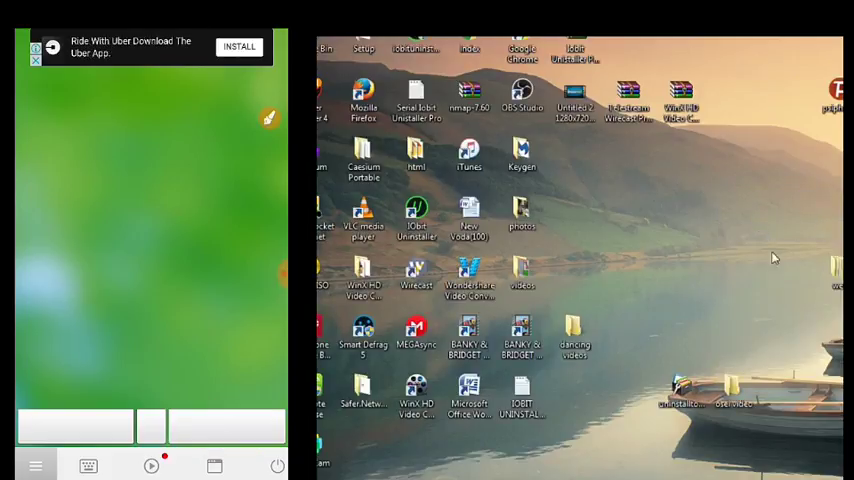